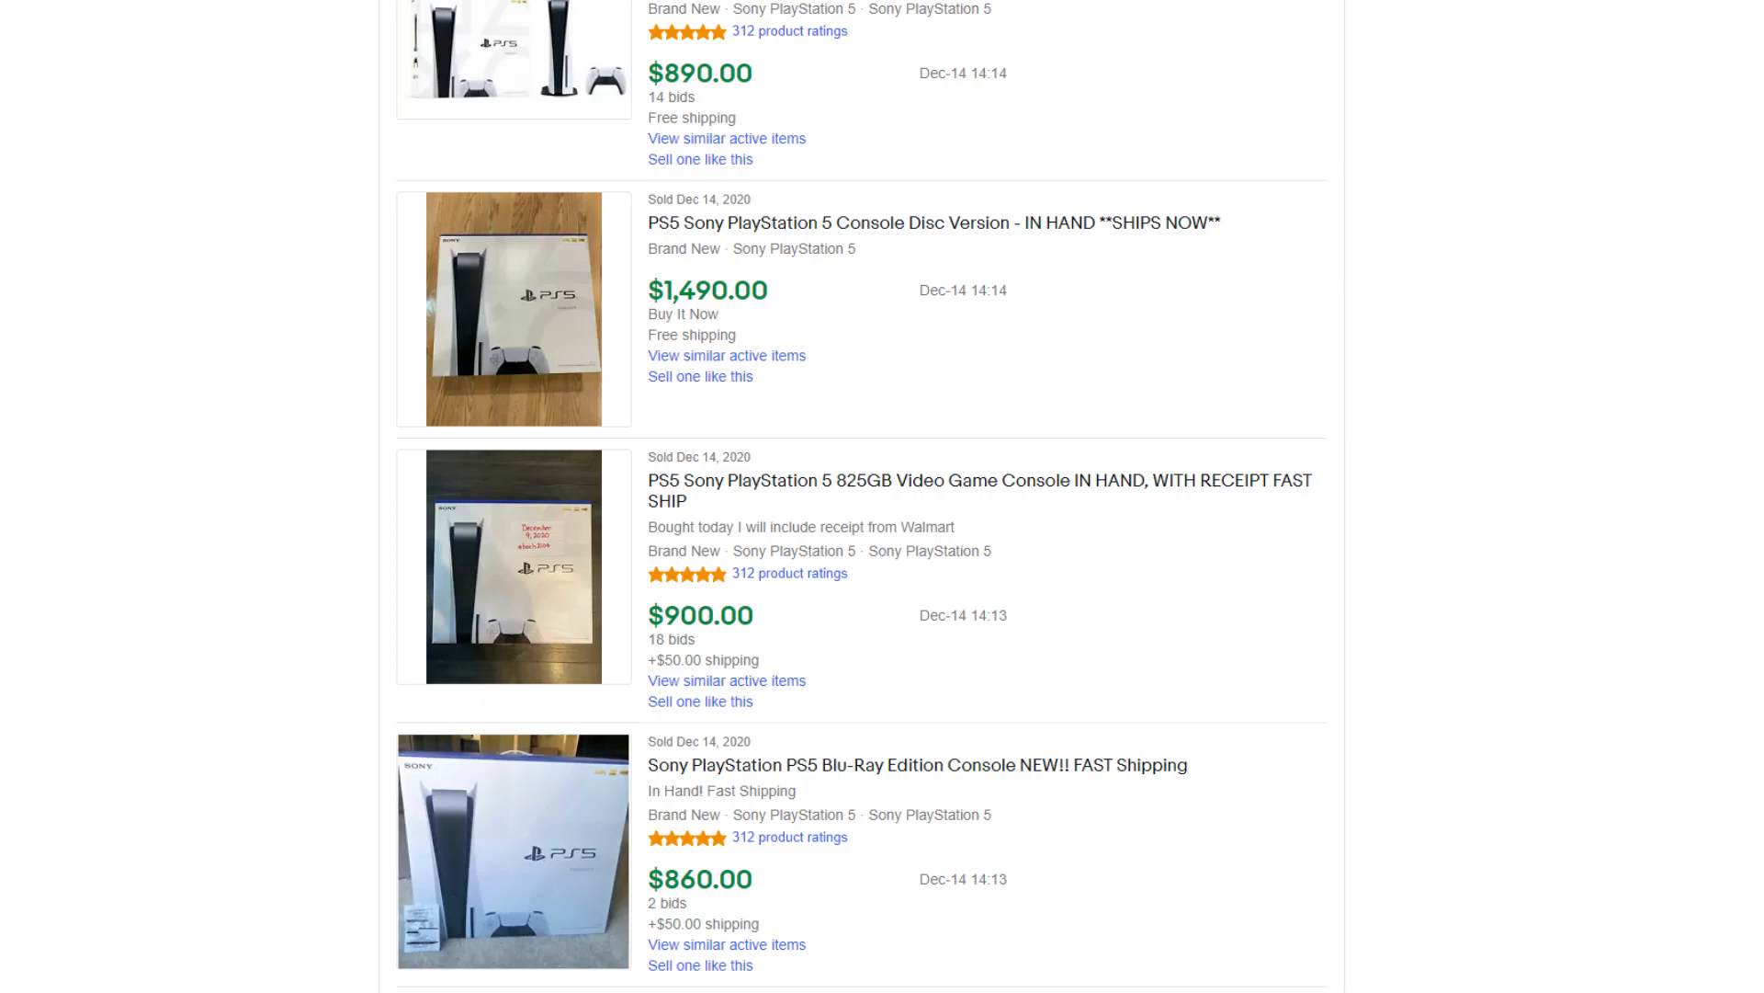
scroll(down, 3)
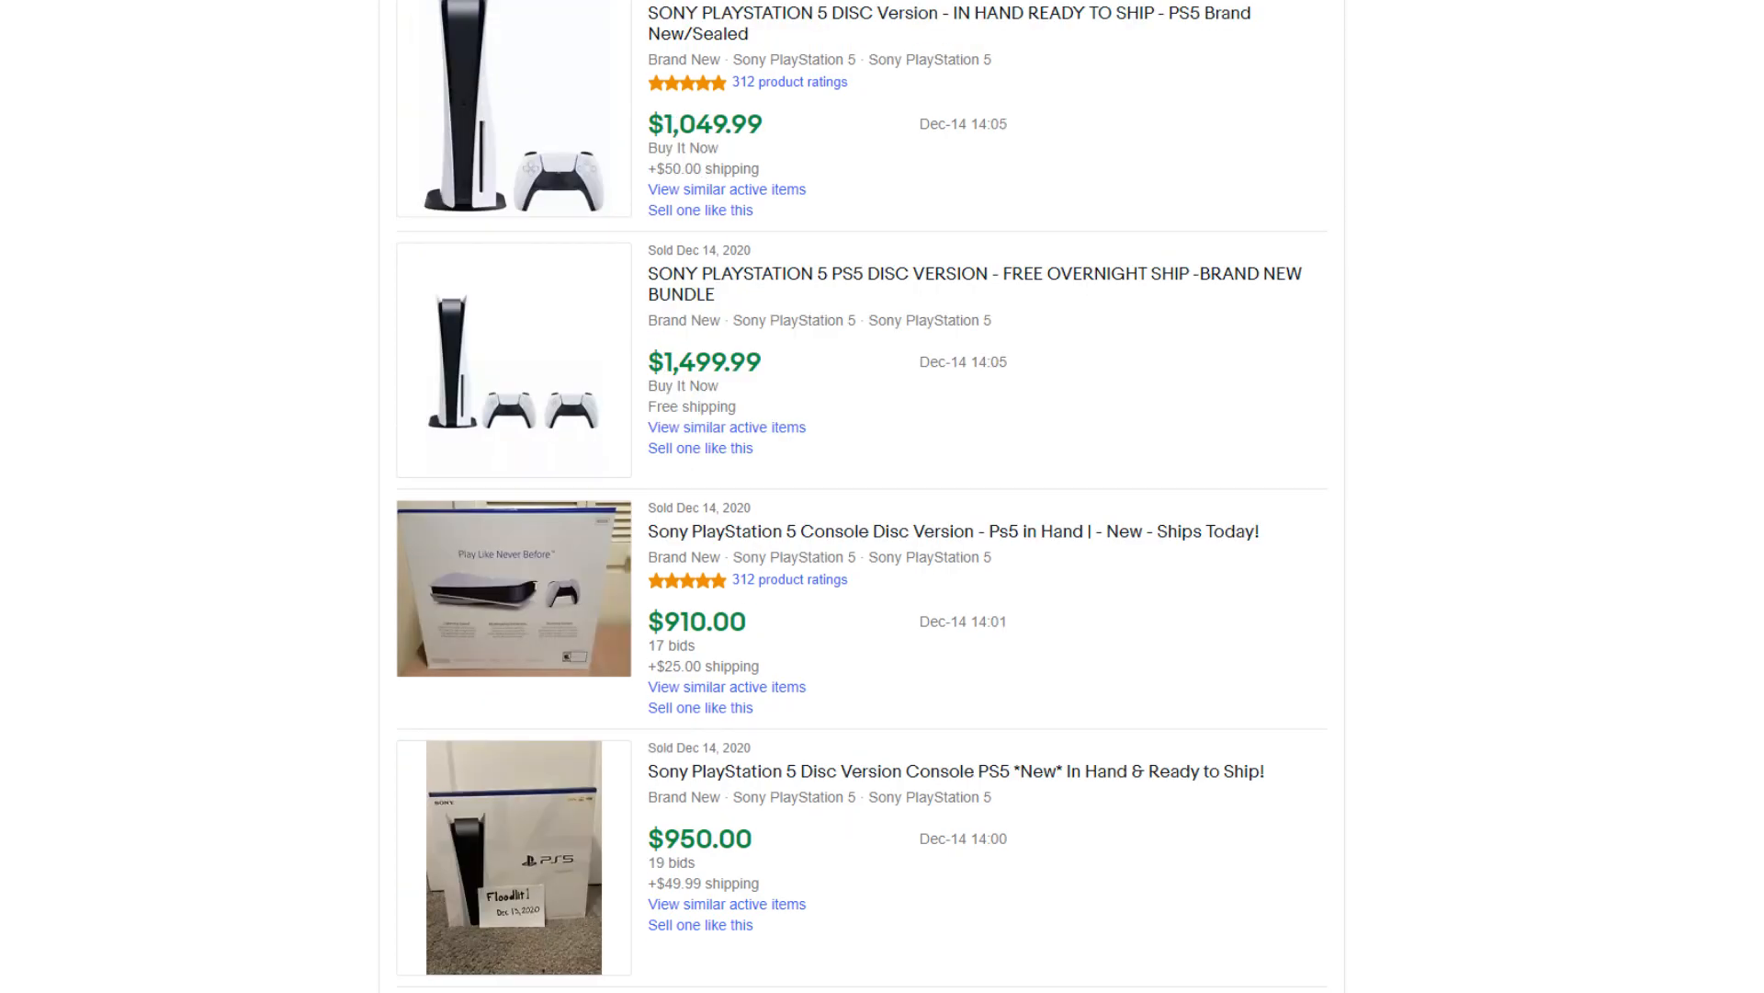